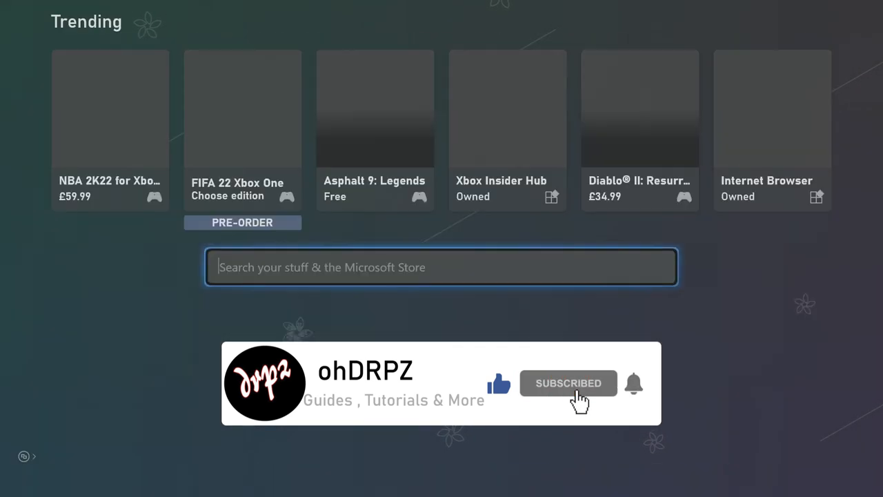
Search the Microsoft Store for 'Mc', then switch over to the Xbox web browser
text(Y)
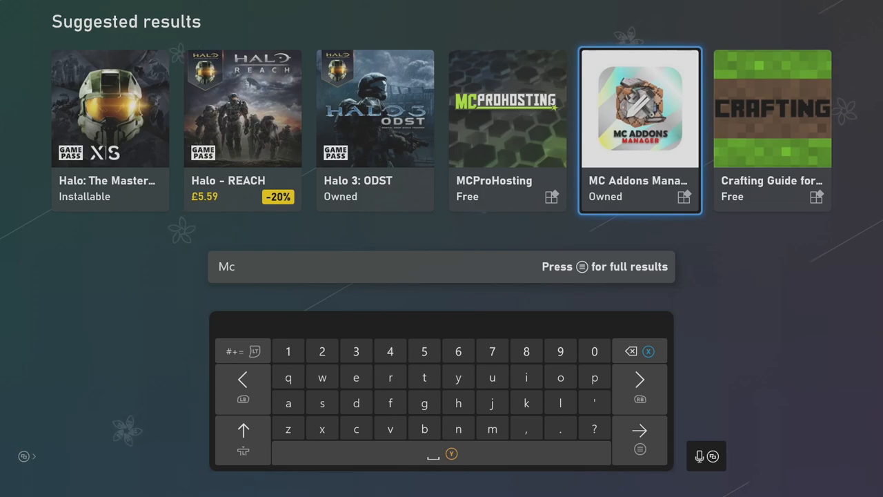
key(Xbox)
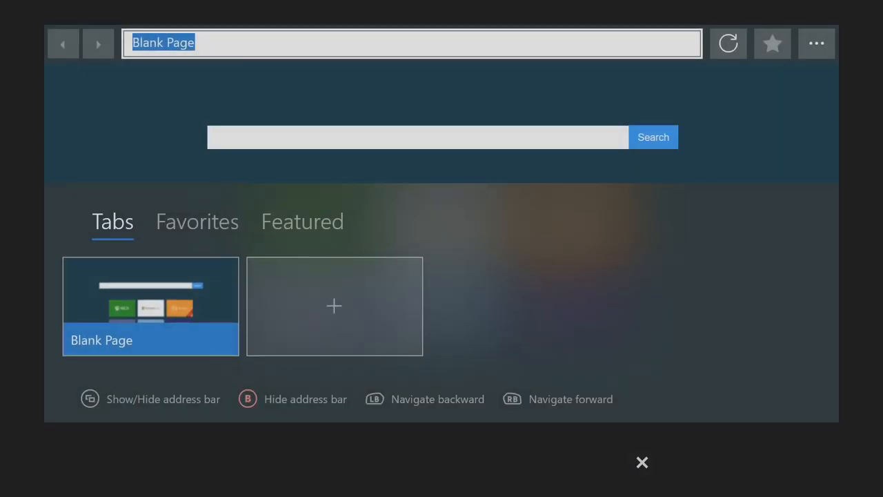
Search Bing for 'Mcpedl' and open the MCPEDL Bedrock Edition site
click(411, 42)
text(Mc)
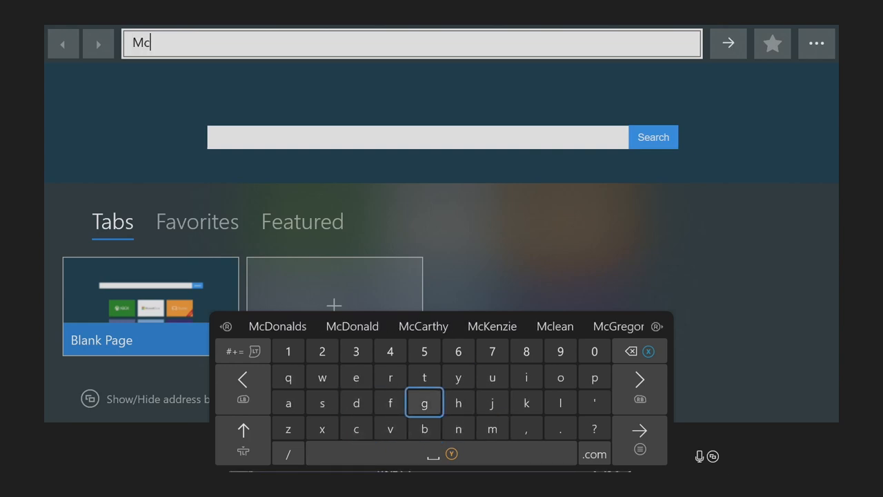
click(595, 377)
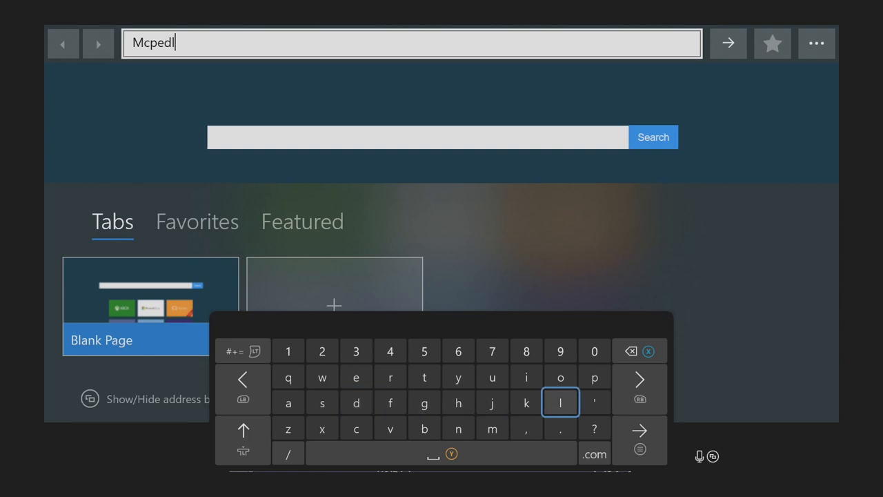
key(enter)
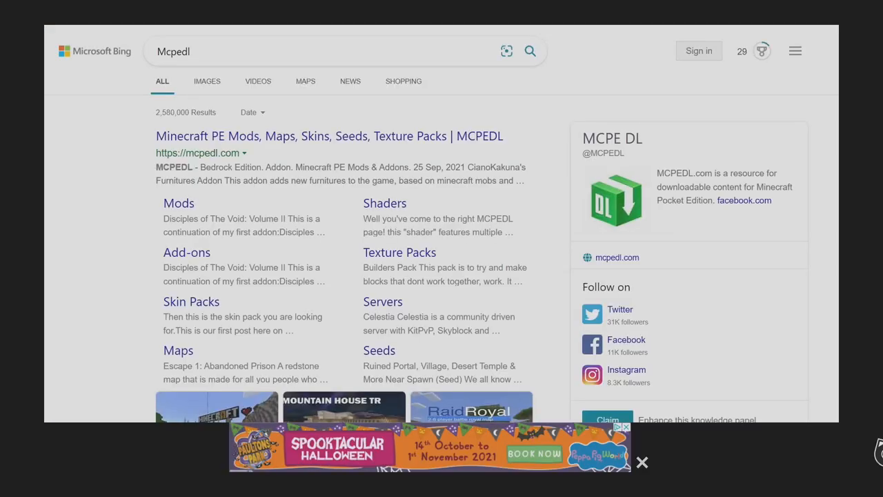
click(329, 136)
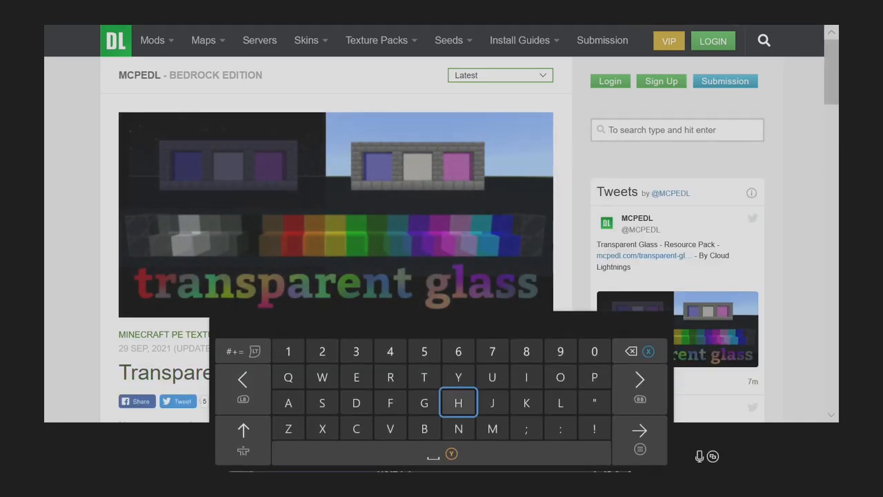
Search MCPEDL for 'All achievements' and scroll through the Achievement World 1.17 results
text(A)
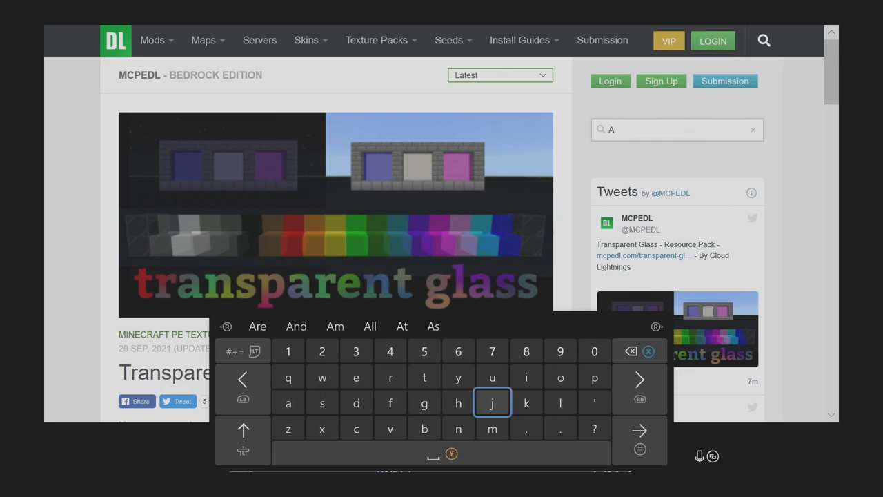
click(288, 403)
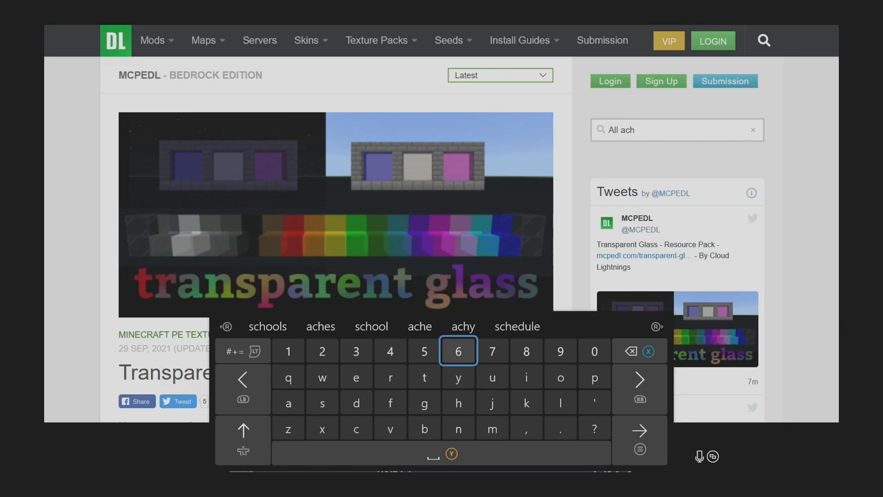
text(ievements)
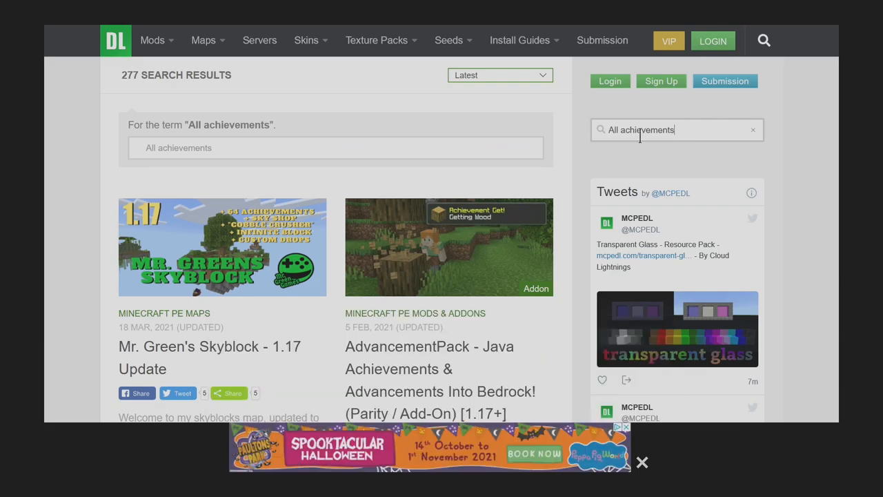
scroll(down, 3)
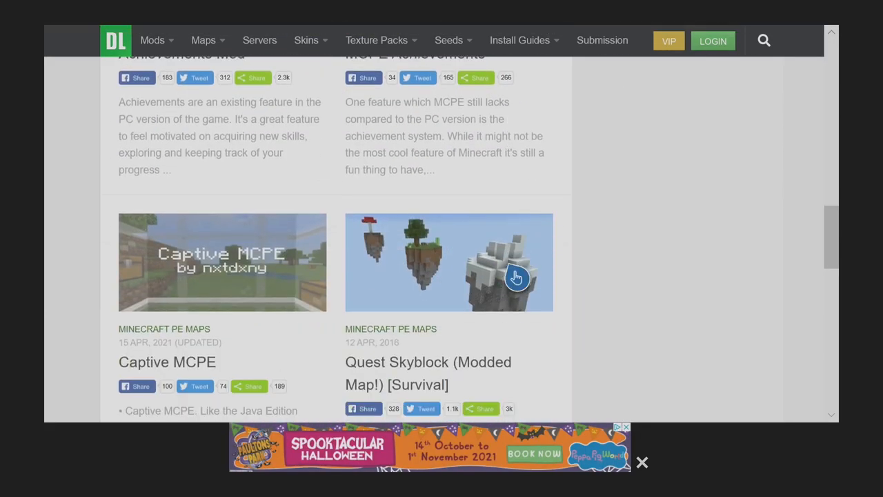
scroll(down, 3)
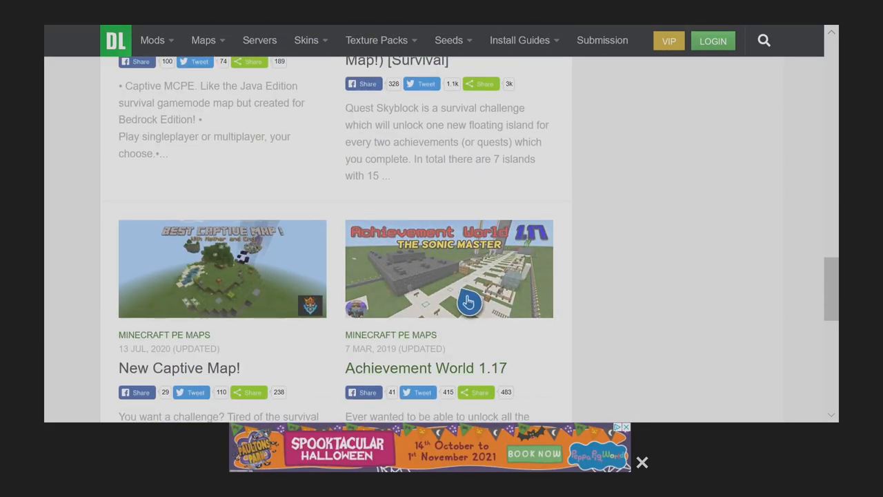
scroll(down, 3)
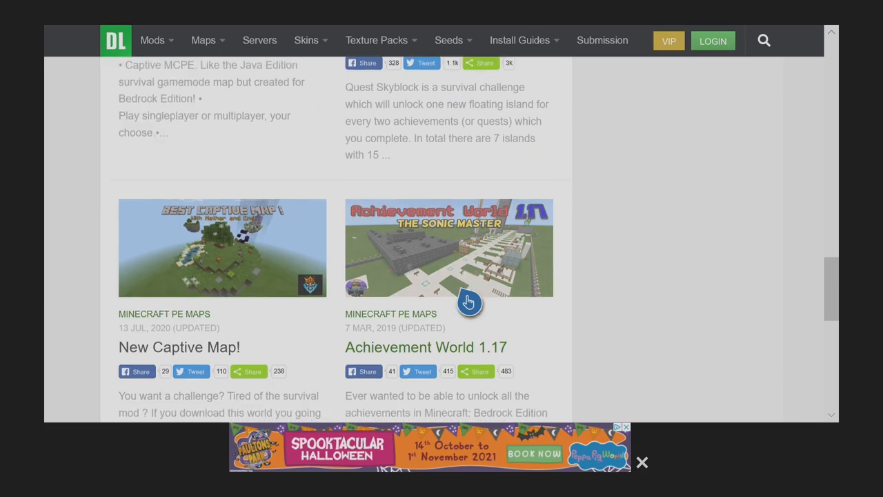
scroll(down, 3)
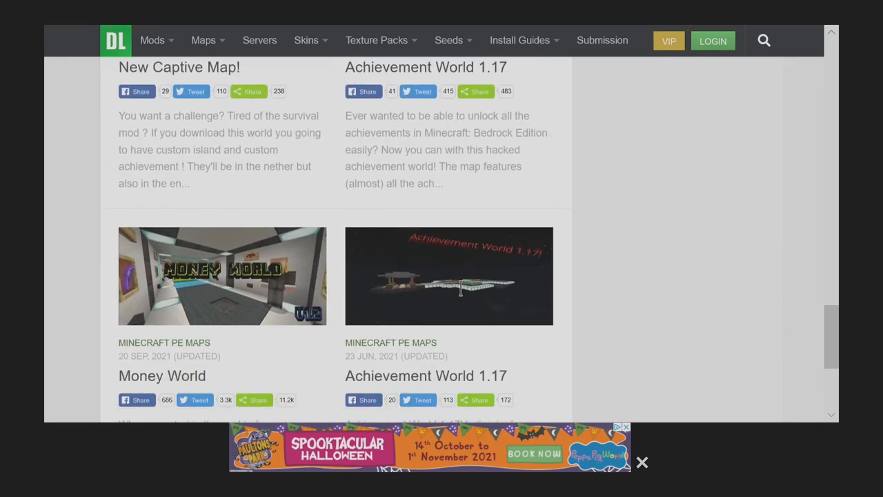
mouse_move(474, 304)
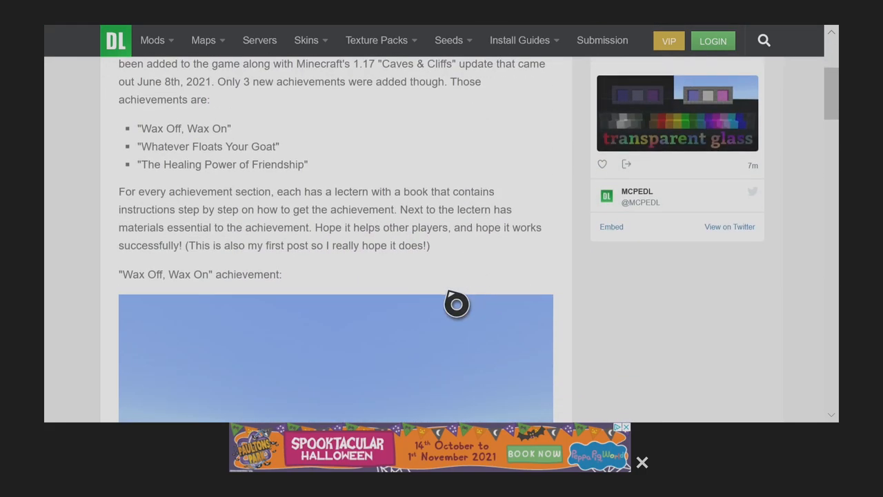
Request the Achievement_World_1.17.mcworld download, pass the reCAPTCHA, and reveal the ready file
scroll(down, 3)
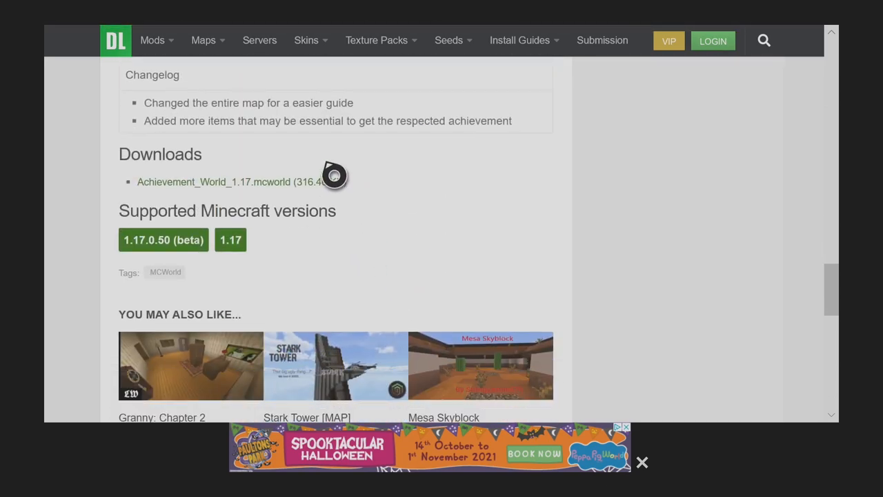
click(222, 181)
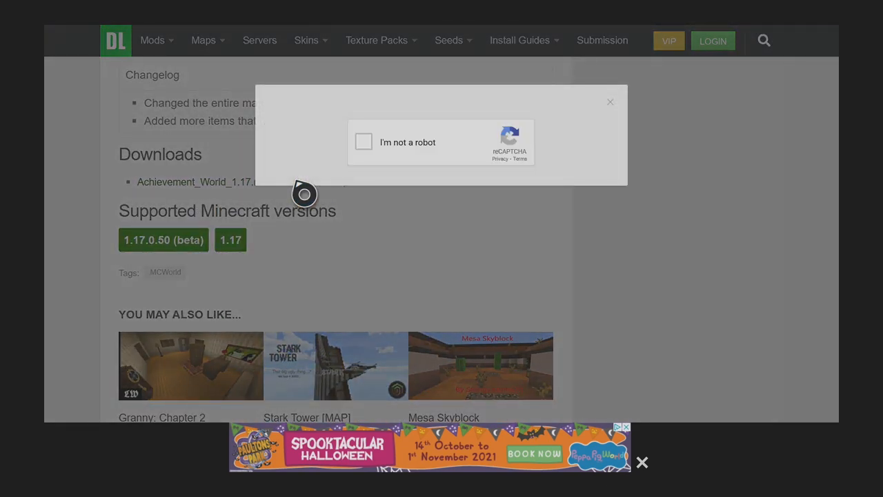
click(363, 143)
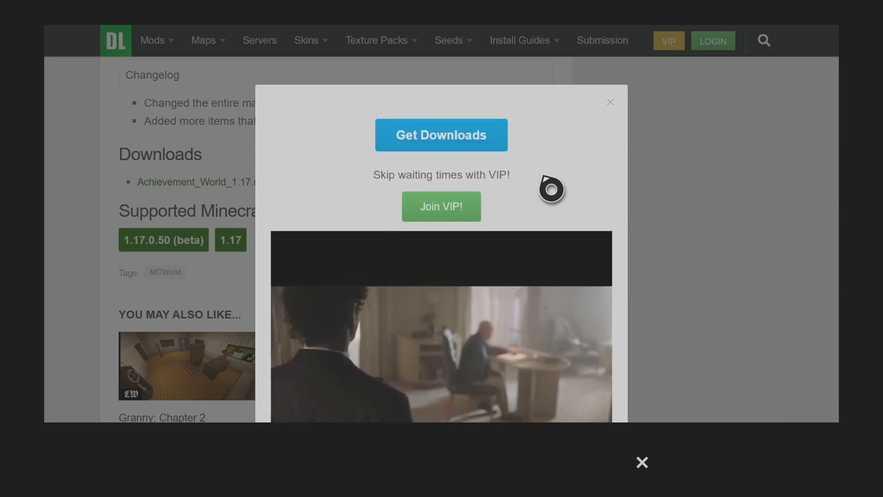
click(441, 135)
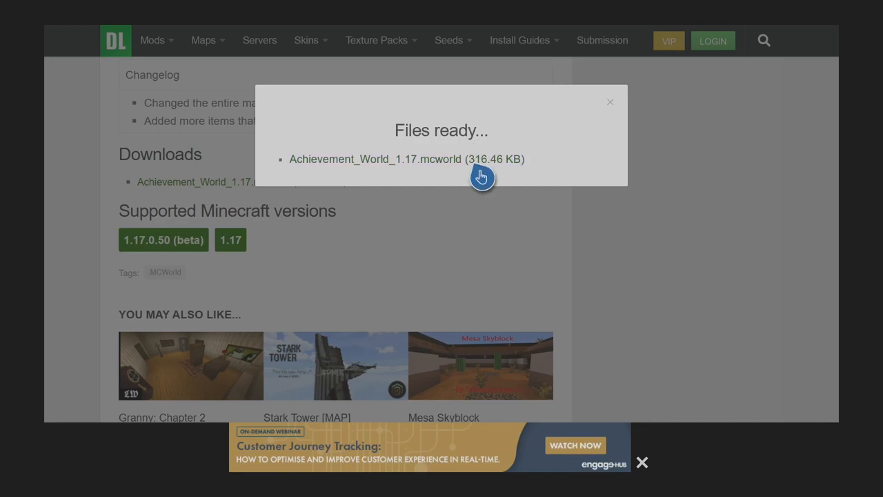
Rename the download from file.txt to Yyyy.mcworld and choose to save it
click(375, 159)
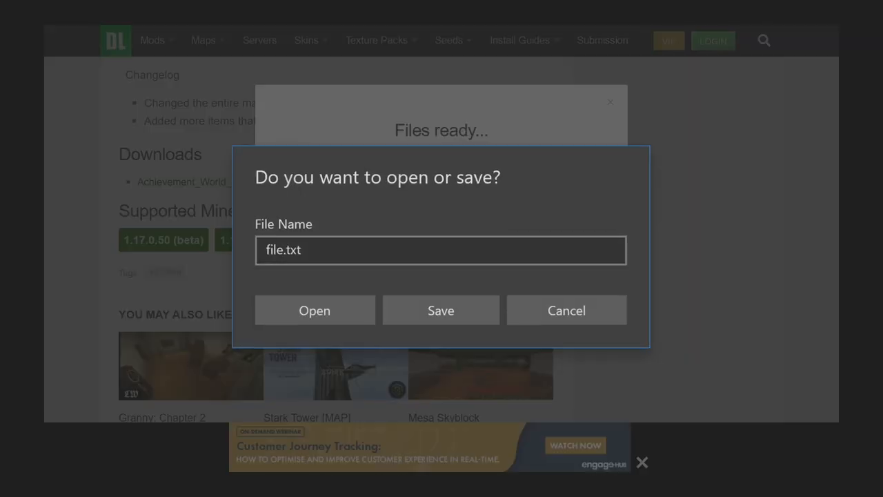
click(441, 250)
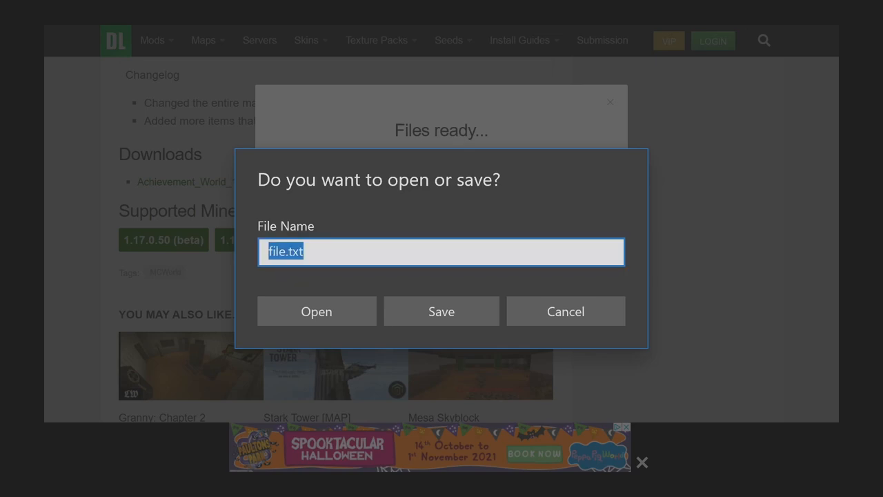
click(442, 251)
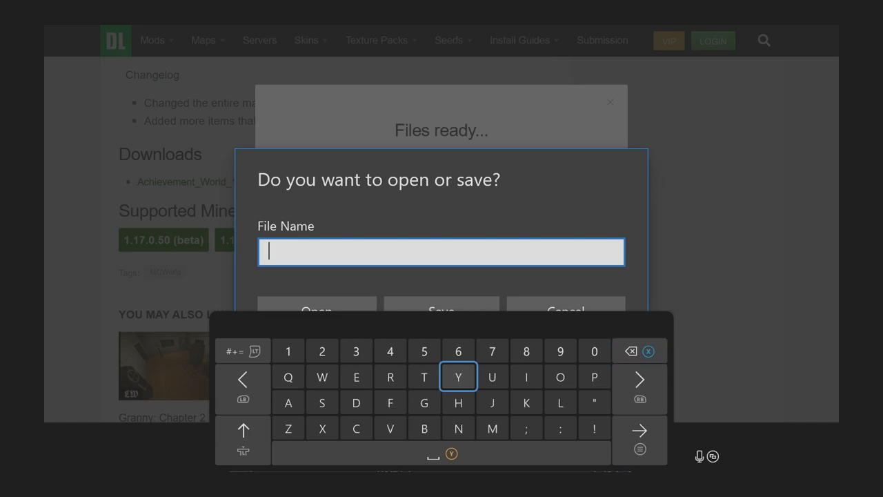
text(Yyyy.mcworld)
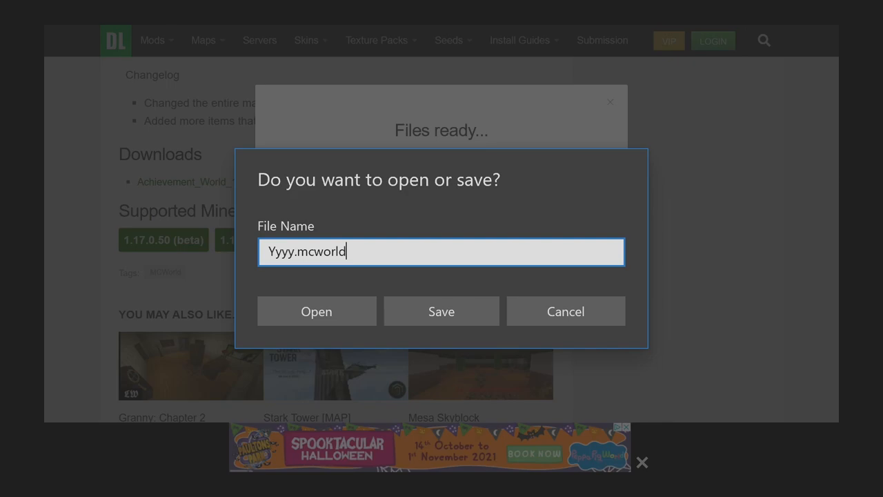
click(440, 310)
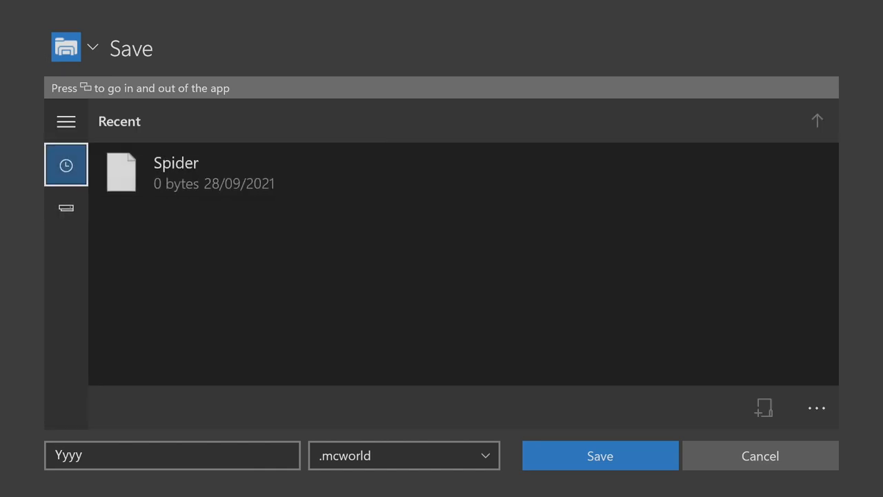
Save Yyyy.mcworld into the Downloads folder on This Device
click(65, 208)
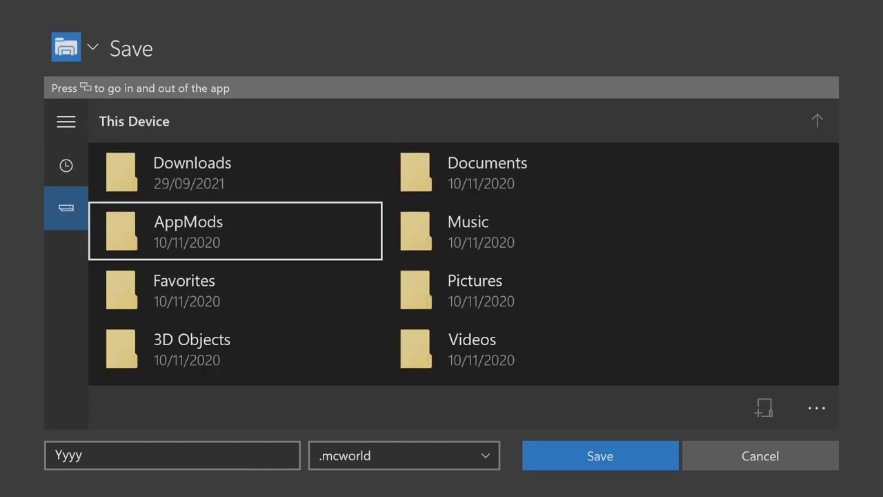
click(65, 208)
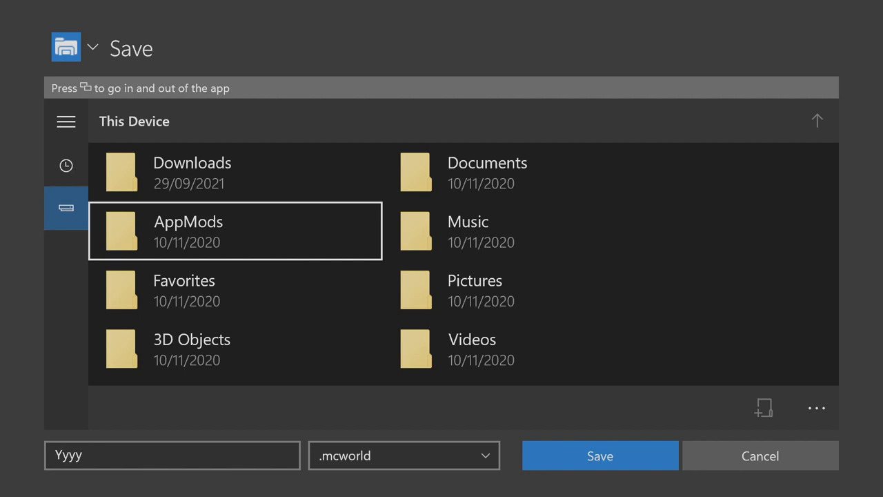
double_click(191, 172)
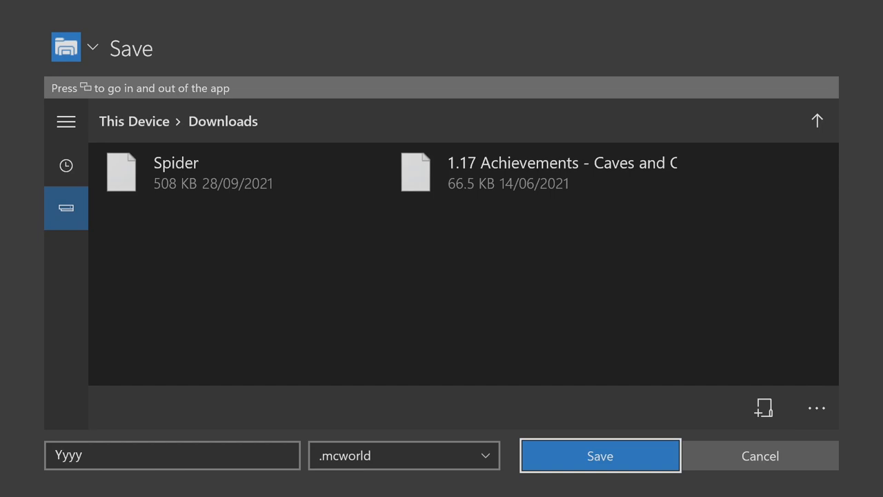
click(600, 456)
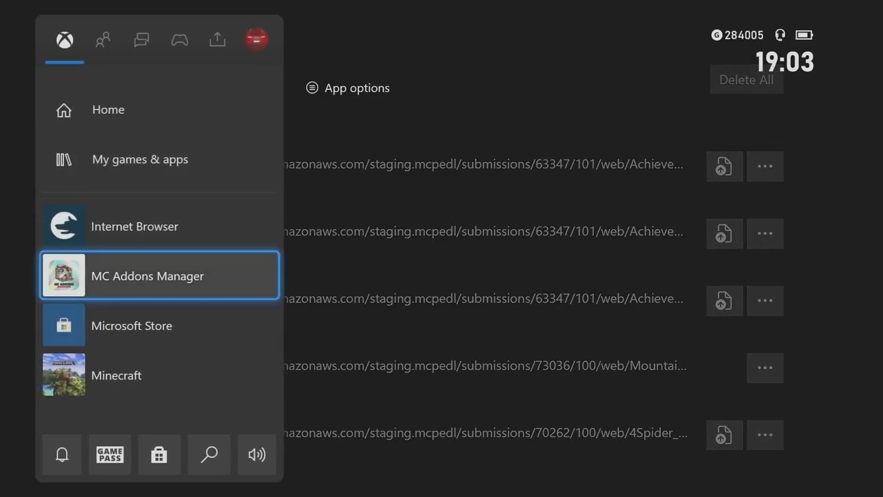
Launch MC Addons Manager from the Xbox guide's recent apps
click(147, 275)
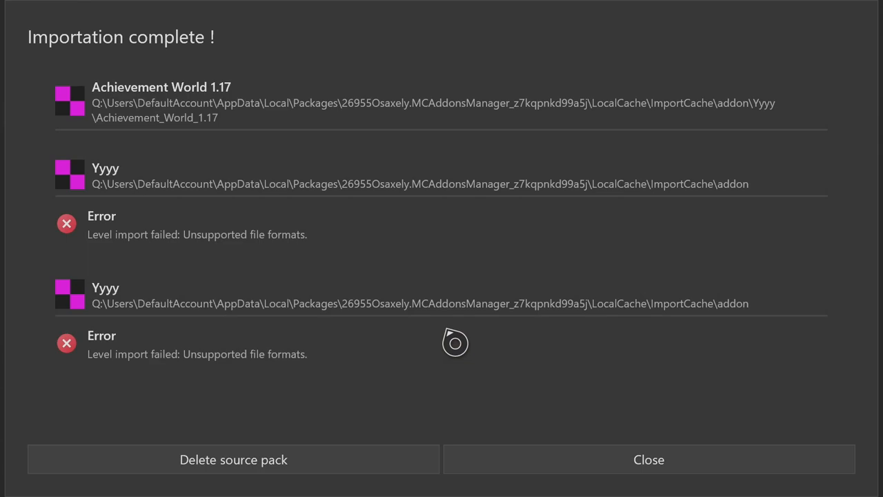
mouse_move(541, 472)
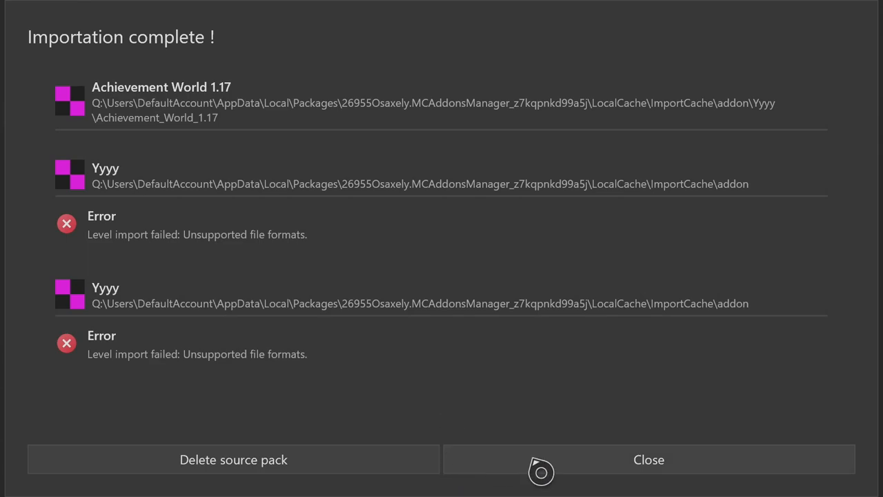
mouse_move(517, 471)
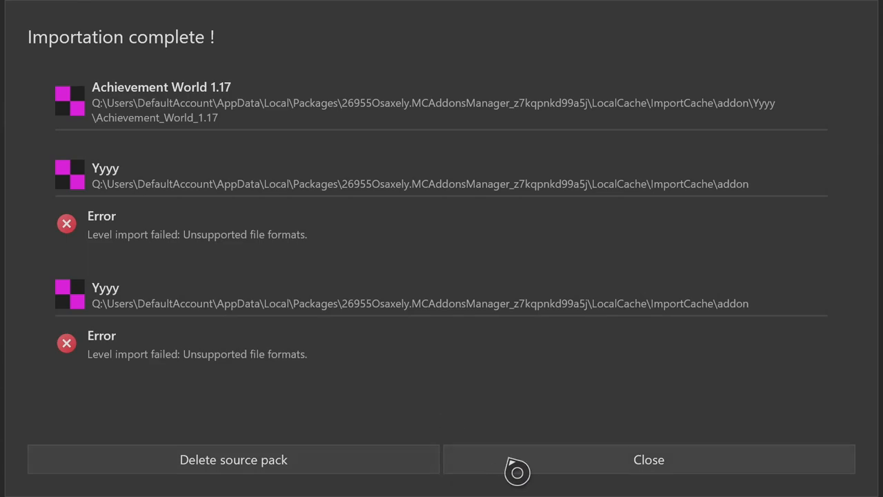
Dismiss the import results, find Achievement World 1.17 in Worlds, then head to Minecraft
click(648, 460)
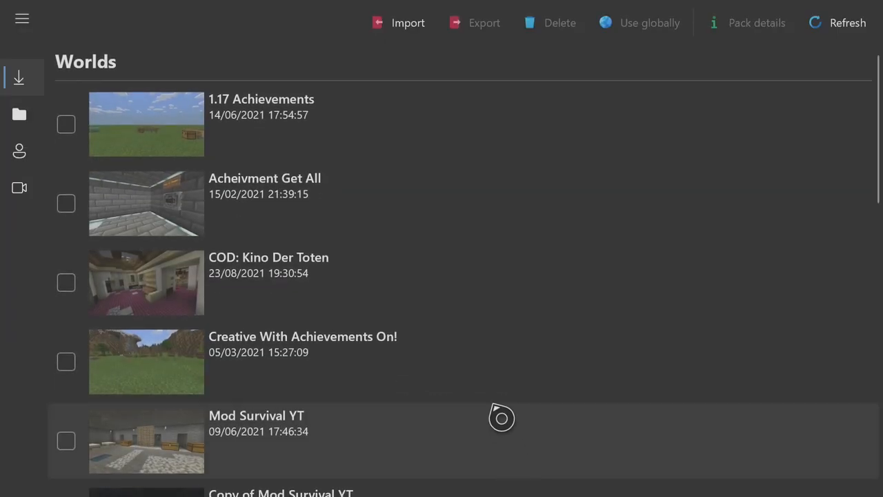
mouse_move(320, 363)
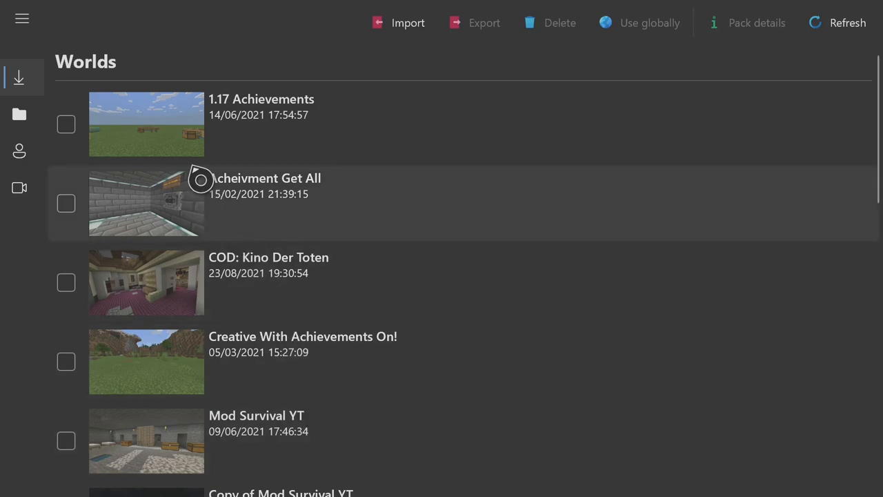
scroll(down, 3)
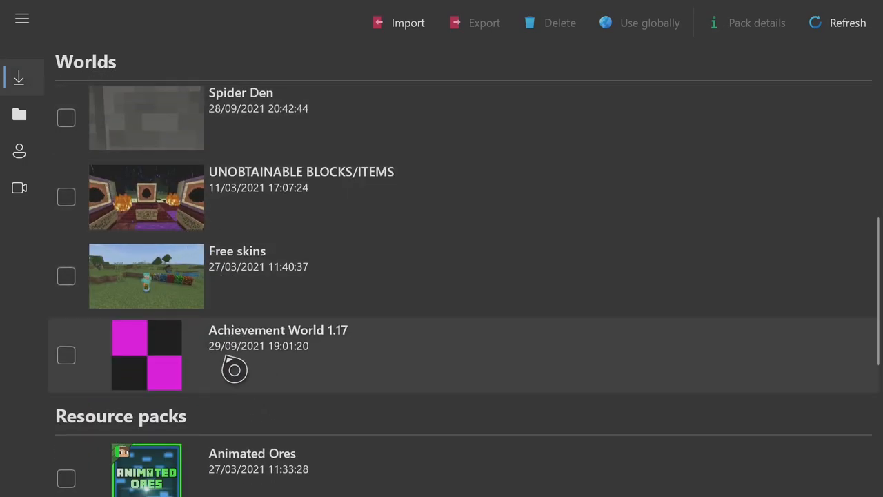
key(Xbox)
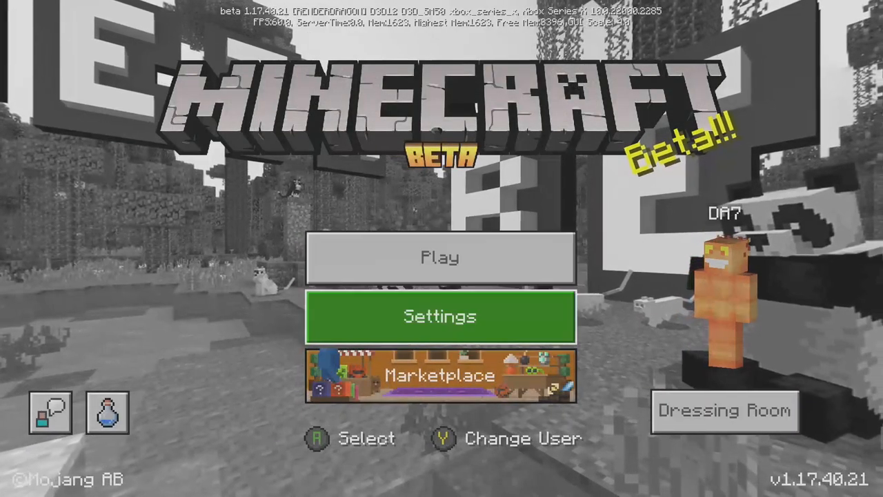
Load Achievement World 1.17 from the Play menu and close its instruction book
click(440, 257)
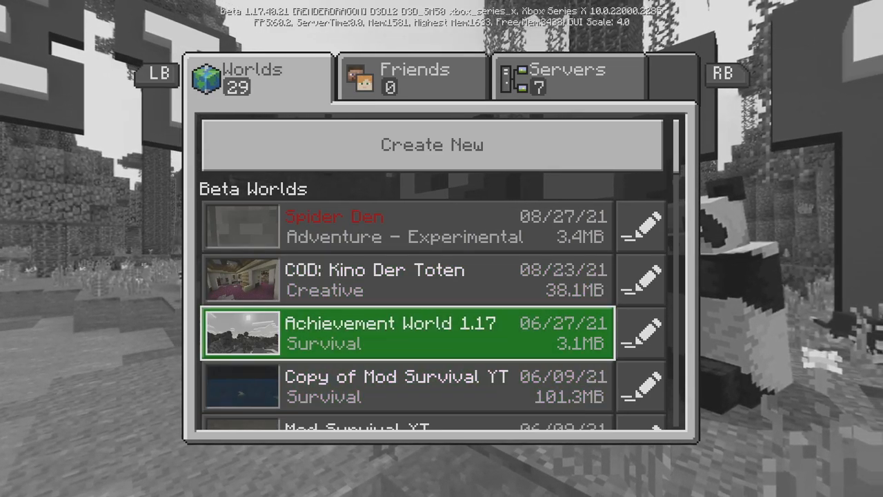
click(406, 333)
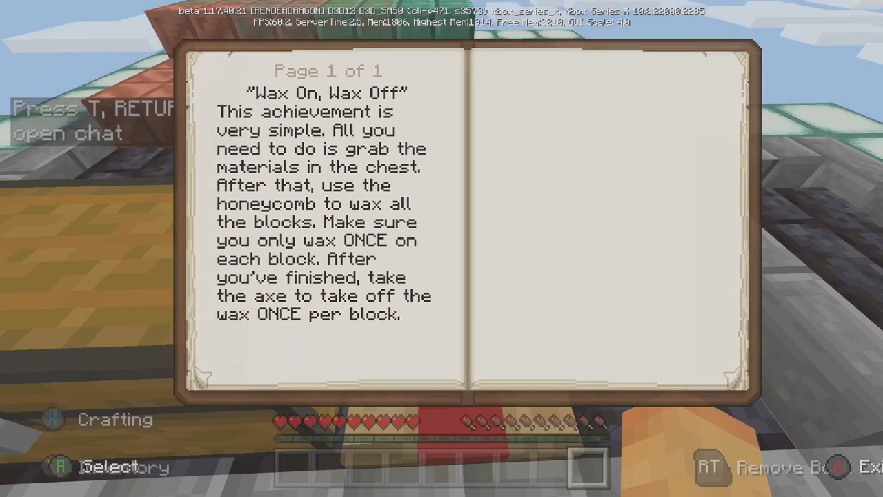
key(escape)
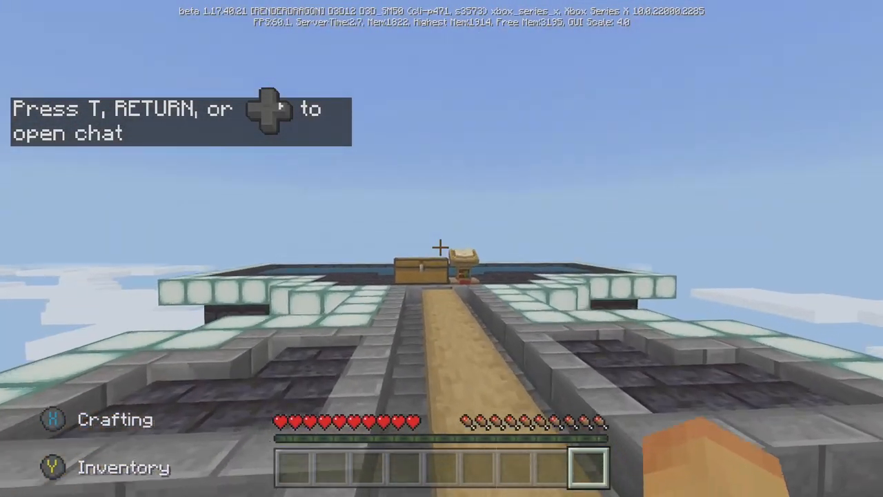